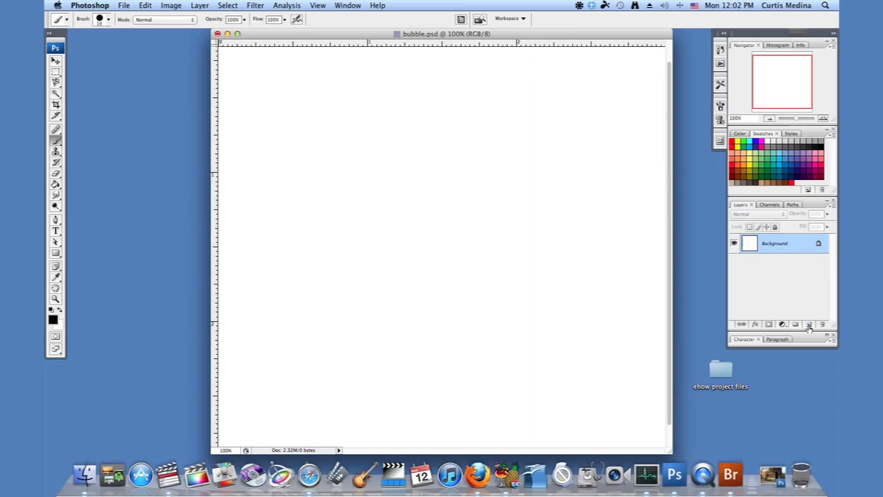
Step: Add a new Layer 1 and select it as the layer to fill black
click(795, 324)
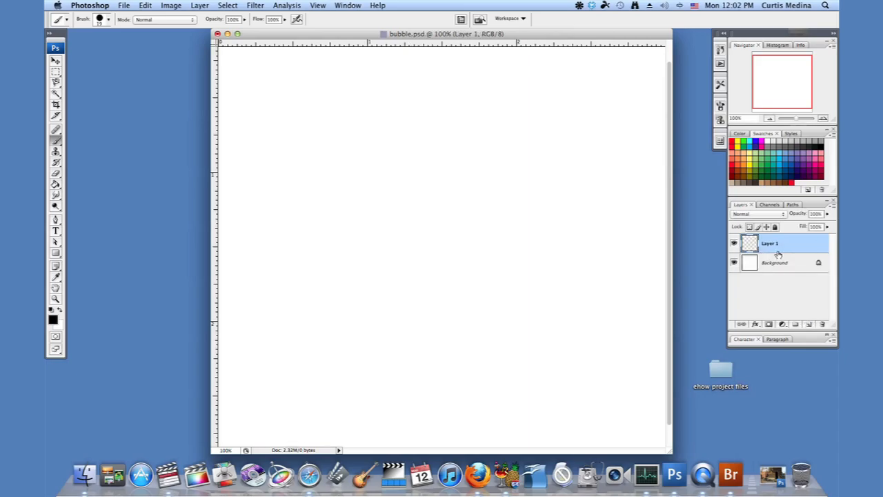
click(56, 184)
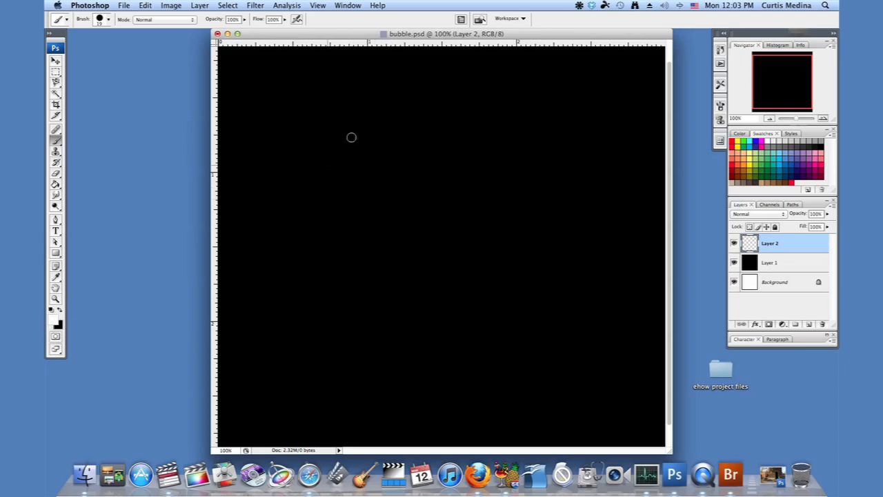
mouse_move(362, 171)
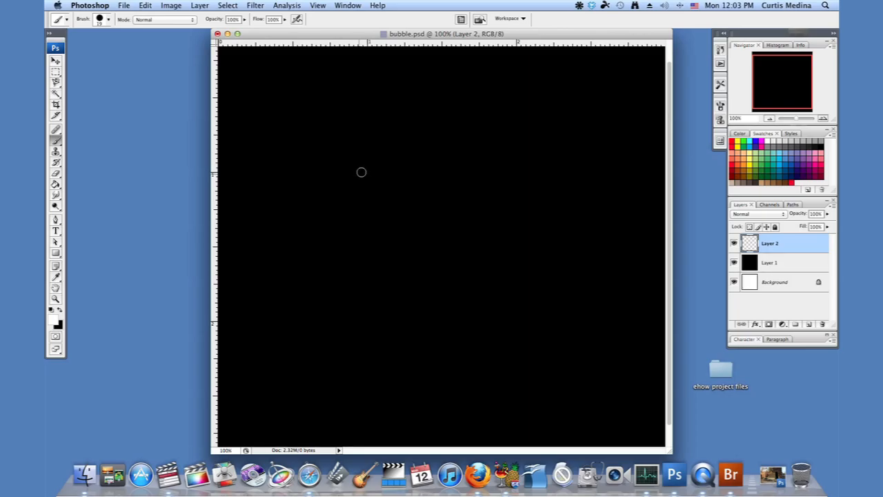
mouse_move(370, 196)
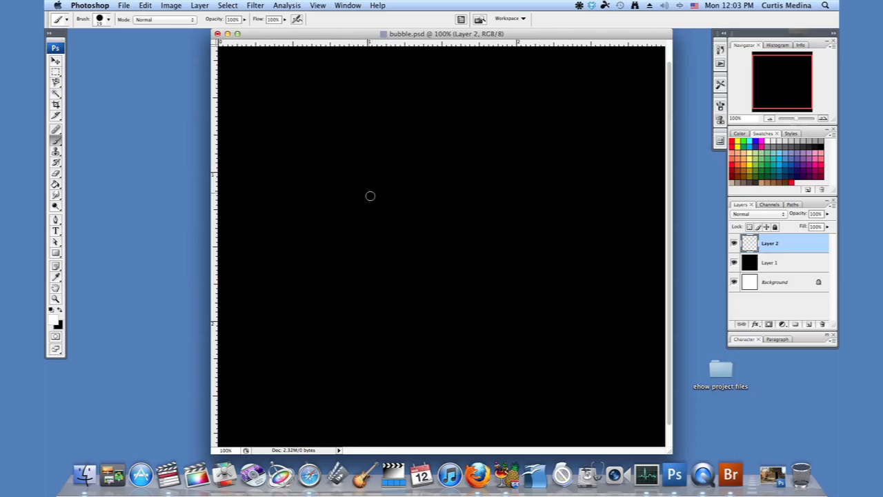
mouse_move(365, 199)
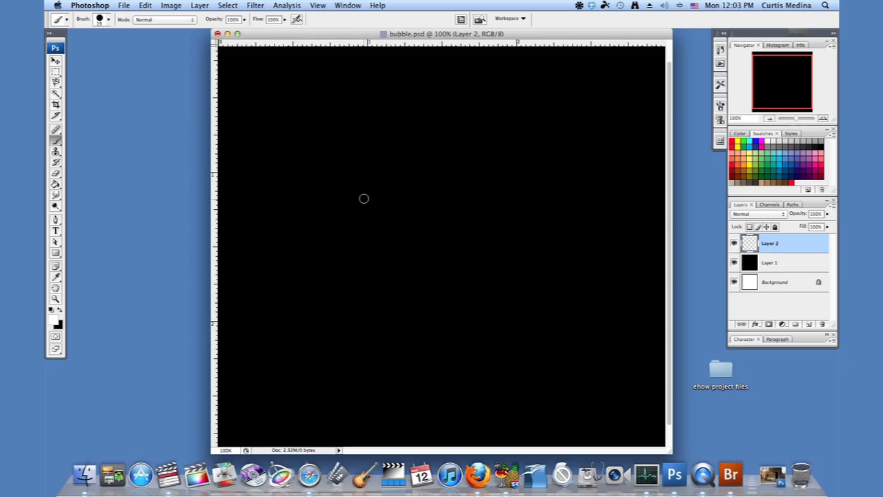
Step: Load the 70 px starburst sparkle brush from the preset list
click(109, 18)
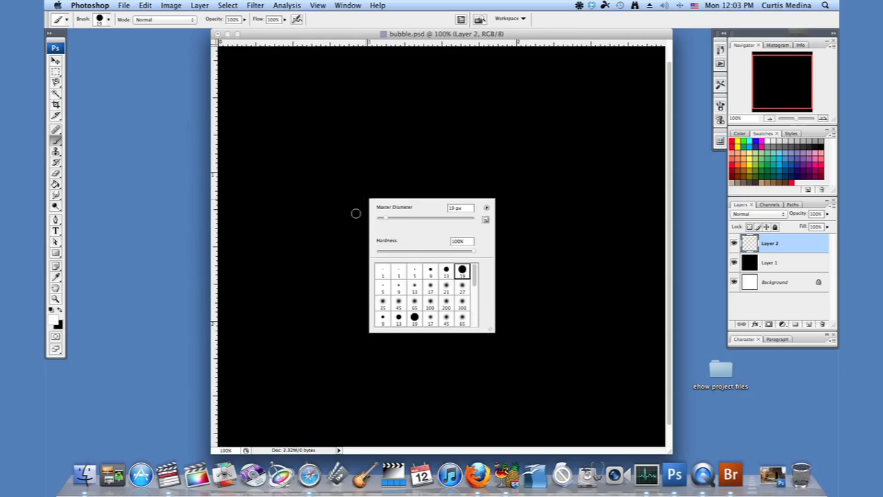
mouse_move(468, 230)
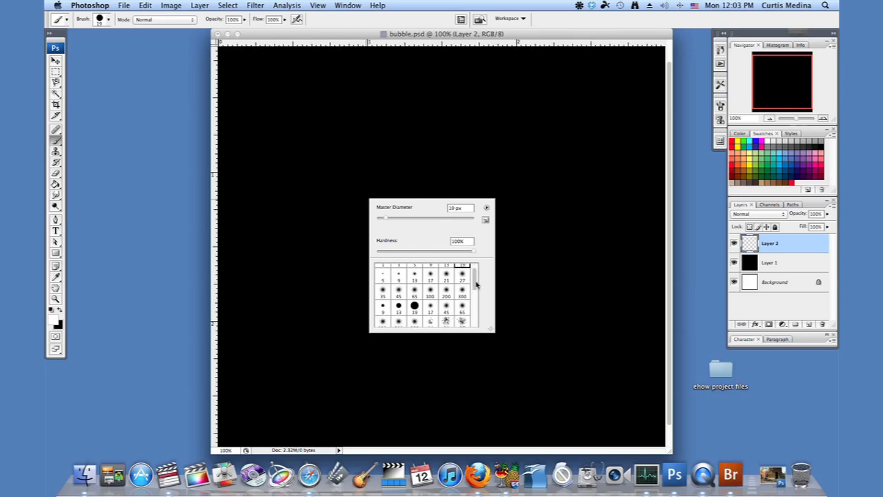
scroll(down, 3)
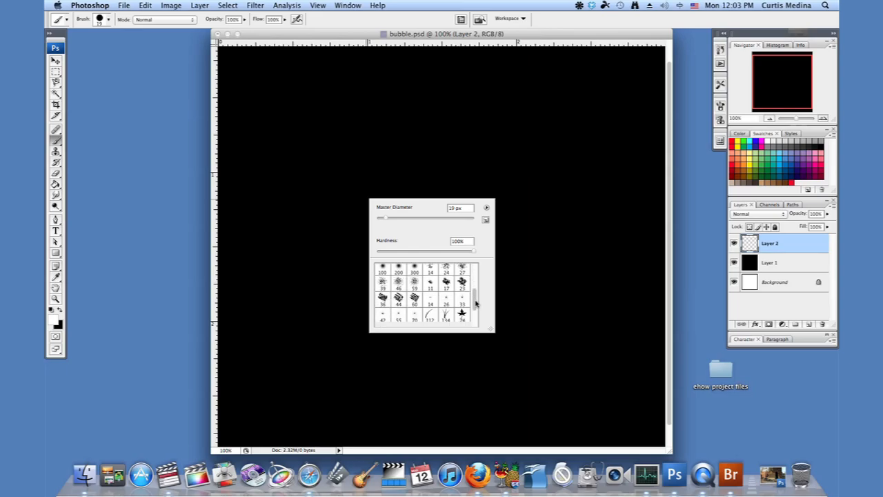
scroll(down, 3)
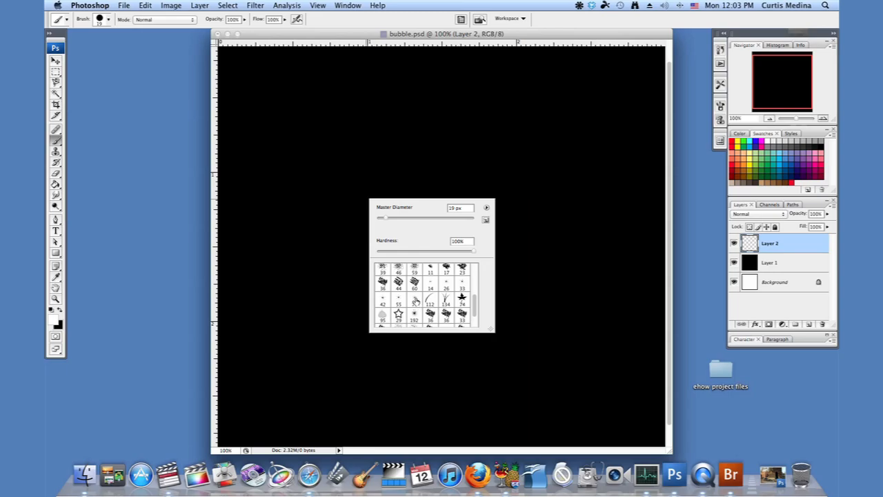
click(414, 298)
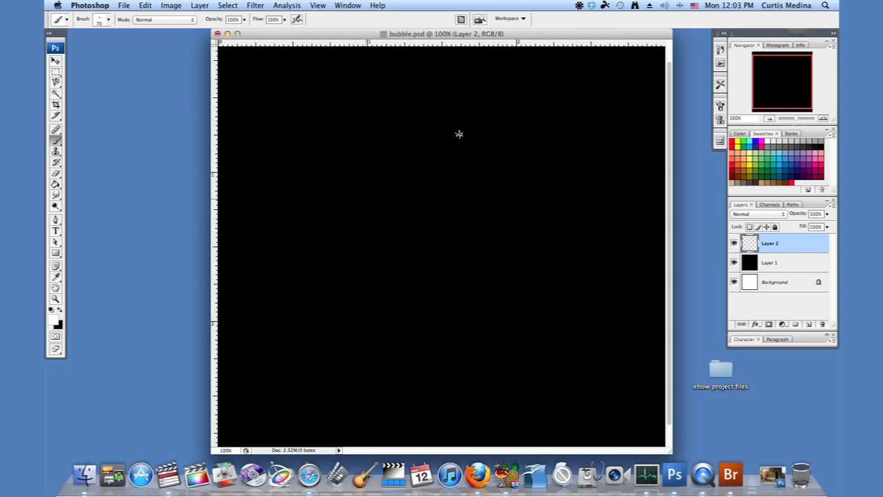
Step: Stamp white sparkles at the top centre, middle, lower area and right side
click(458, 138)
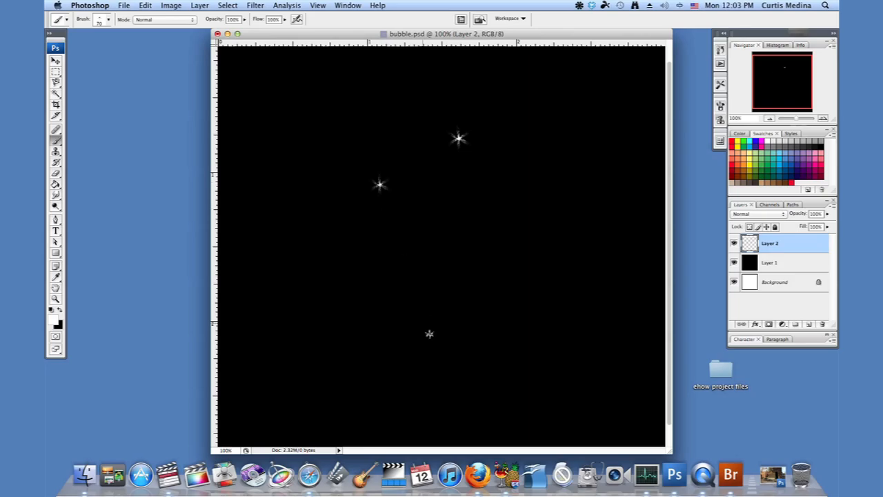
click(498, 243)
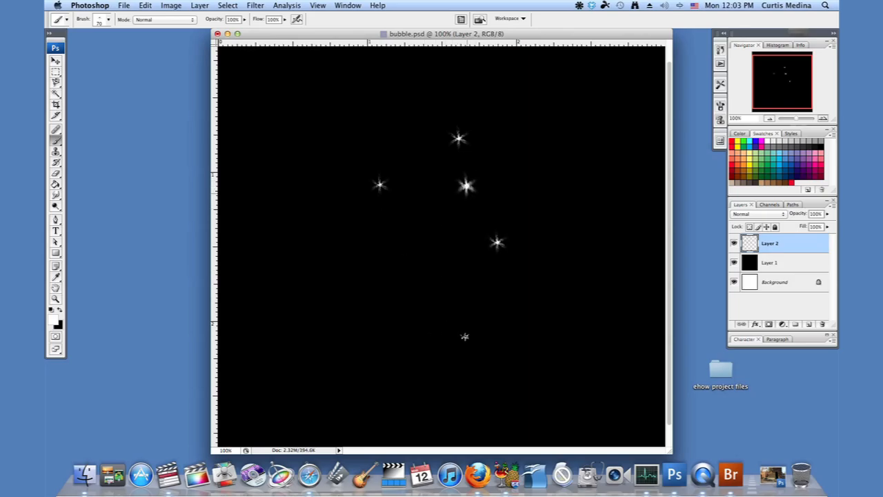
click(409, 227)
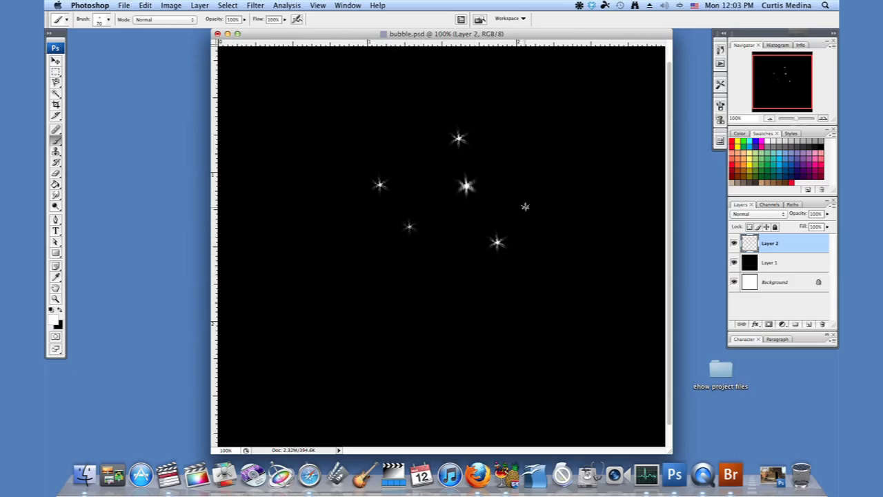
click(531, 212)
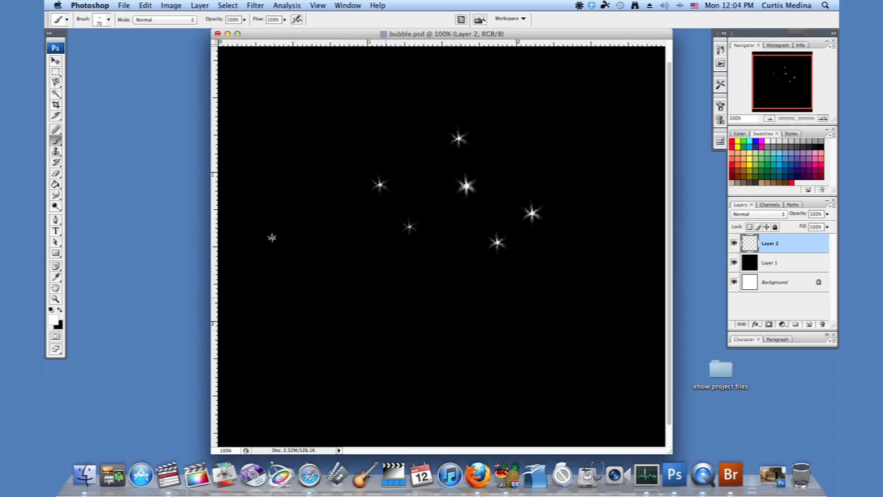
mouse_move(294, 257)
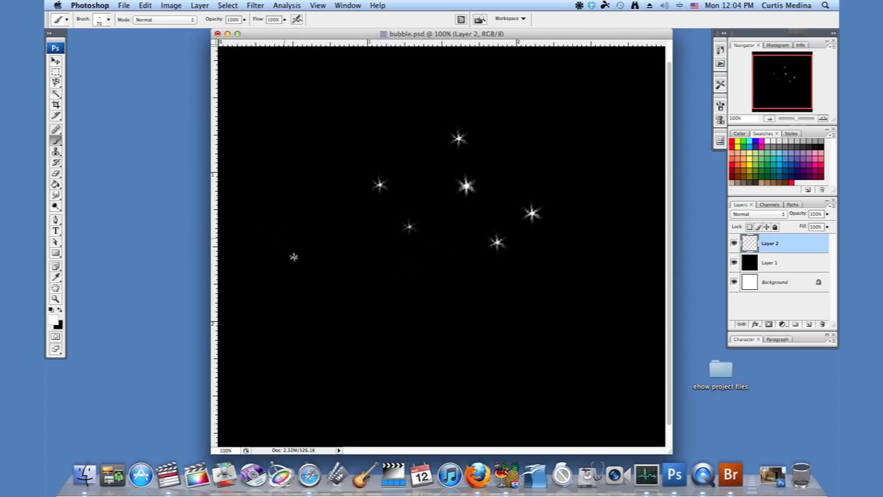
mouse_move(349, 268)
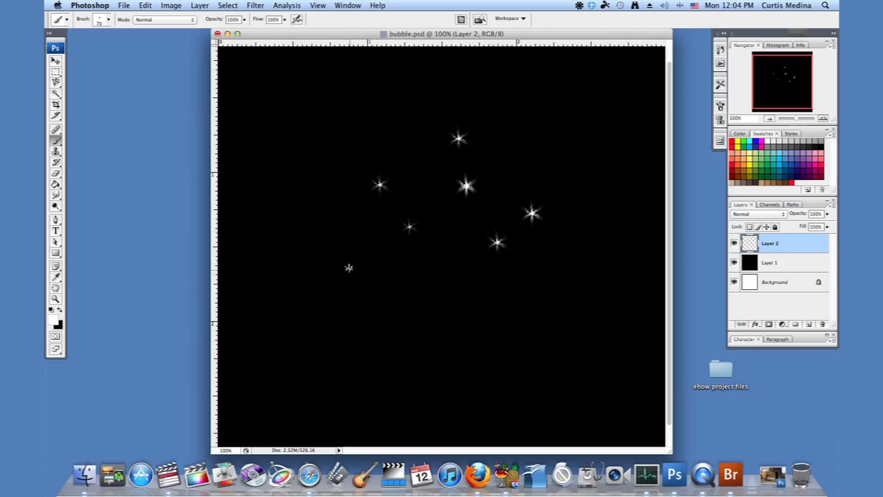
mouse_move(177, 186)
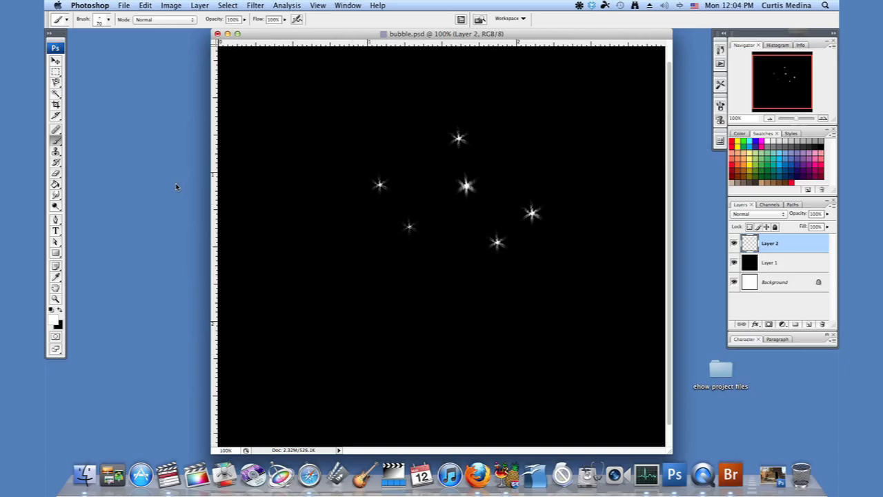
click(108, 19)
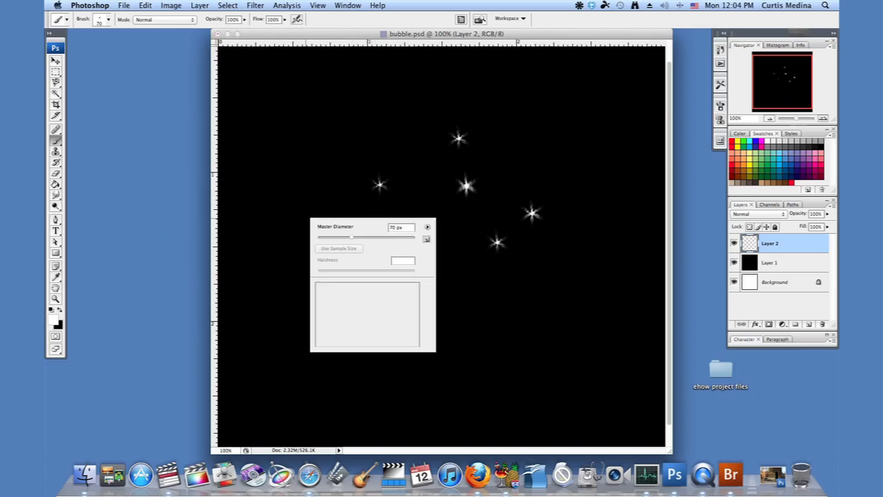
Step: Switch to a soft round brush for the airbrushed glow
click(427, 226)
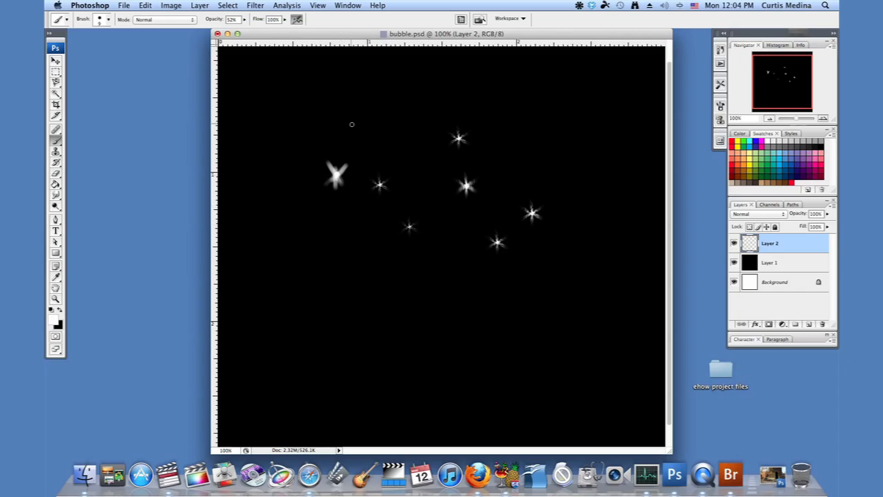
mouse_move(328, 195)
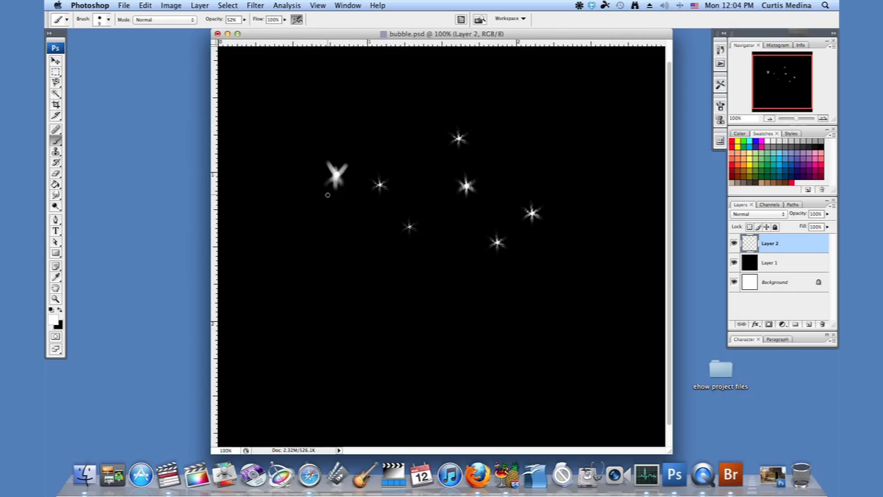
click(105, 19)
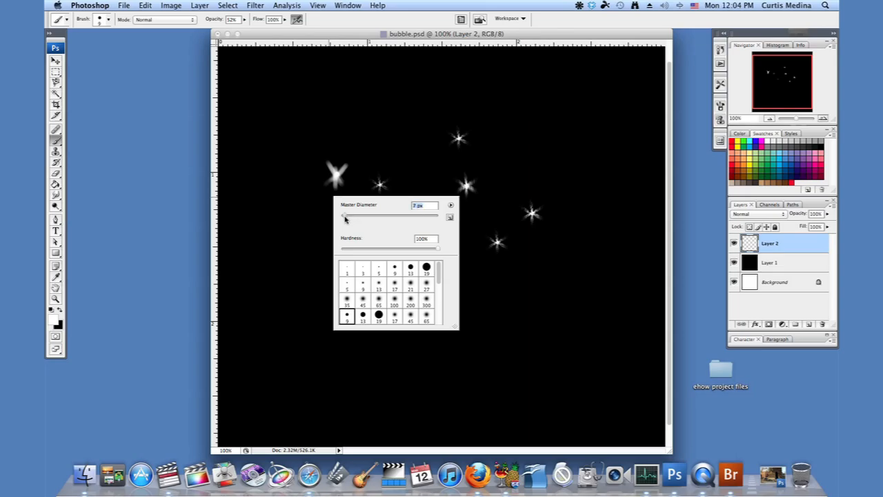
Step: Shrink the brush Master Diameter down to a few pixels
drag(362, 217, 346, 216)
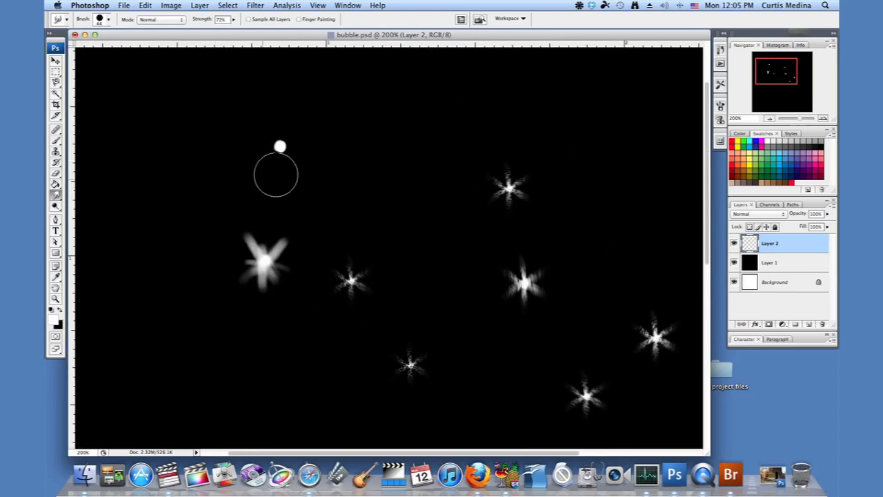
mouse_move(261, 158)
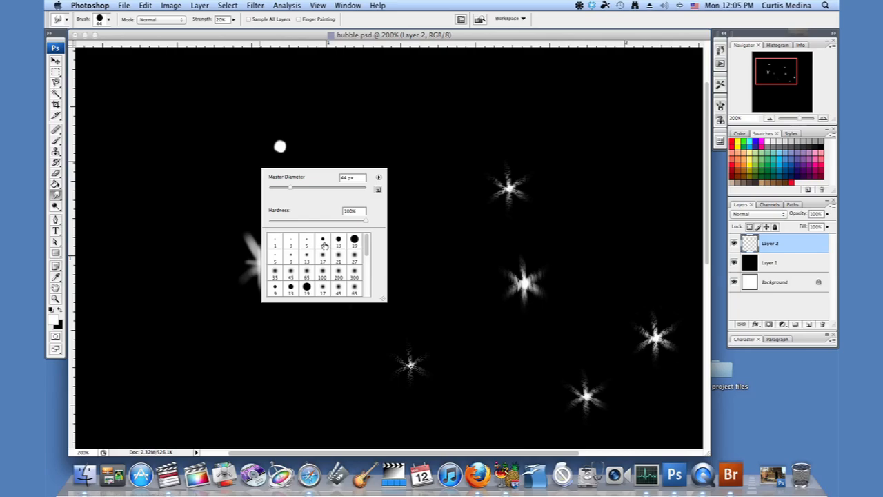
Step: Choose a small hard brush tip for smudging the dot
click(322, 240)
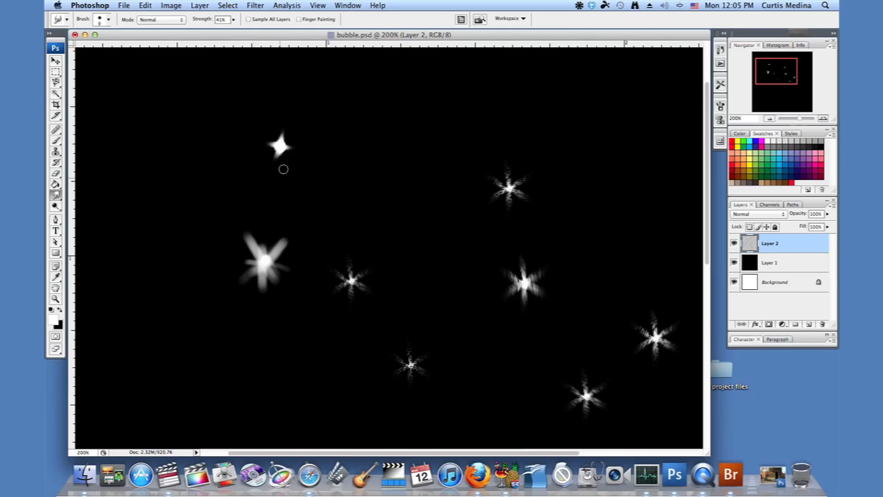
mouse_move(238, 26)
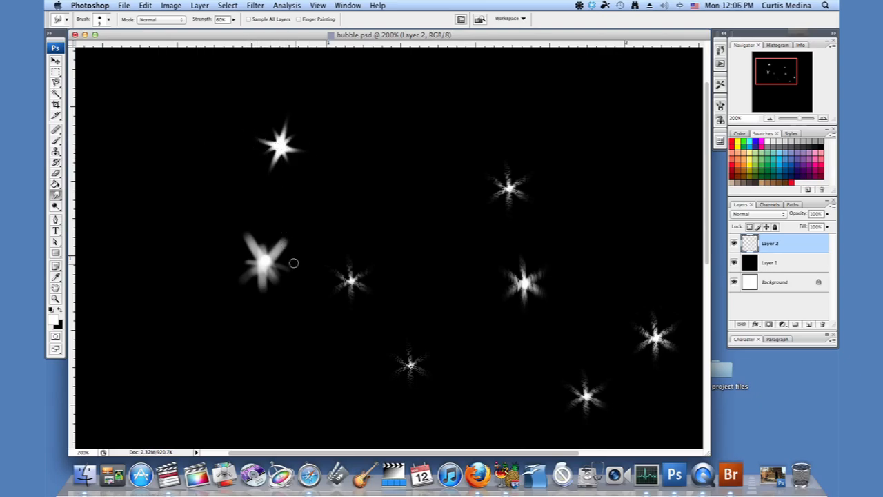
mouse_move(270, 158)
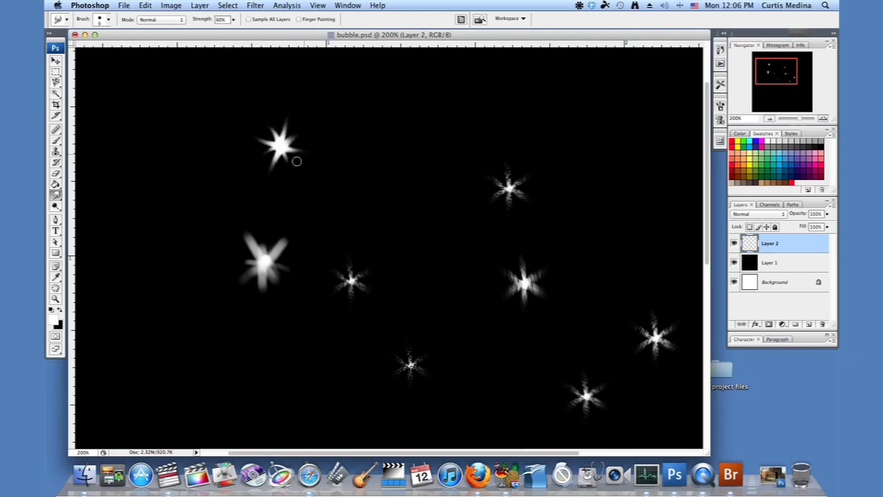
mouse_move(278, 146)
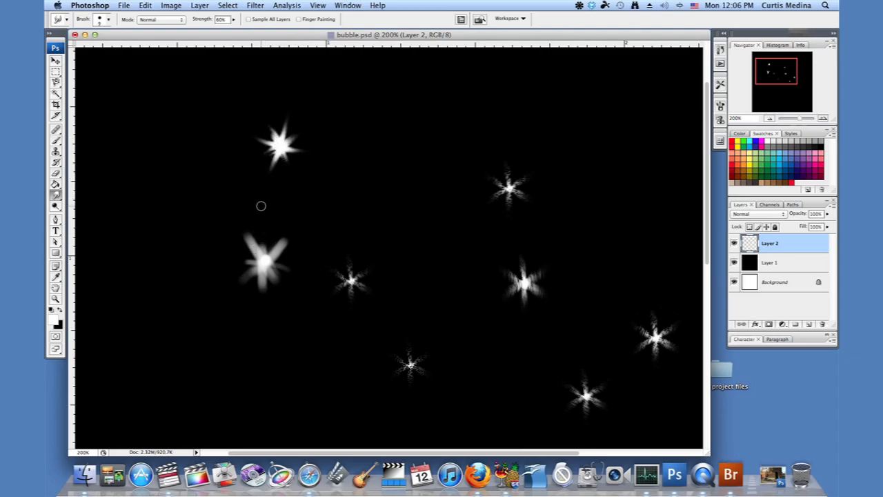
mouse_move(425, 179)
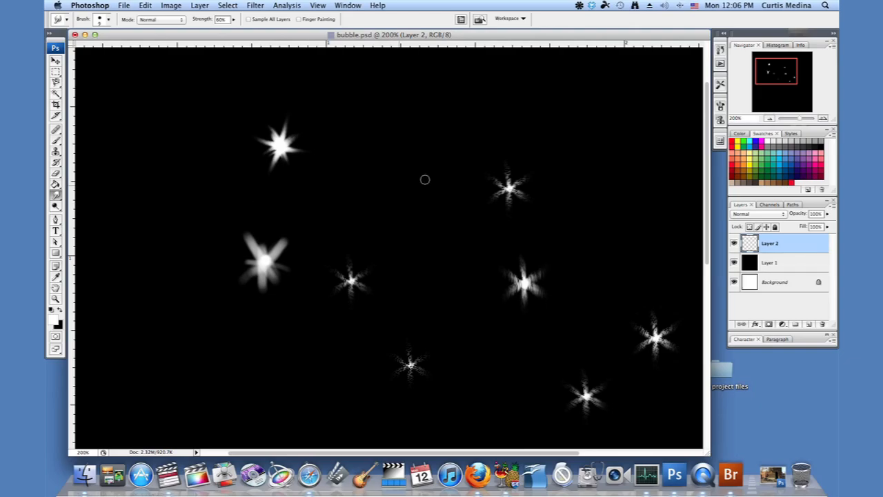
mouse_move(440, 327)
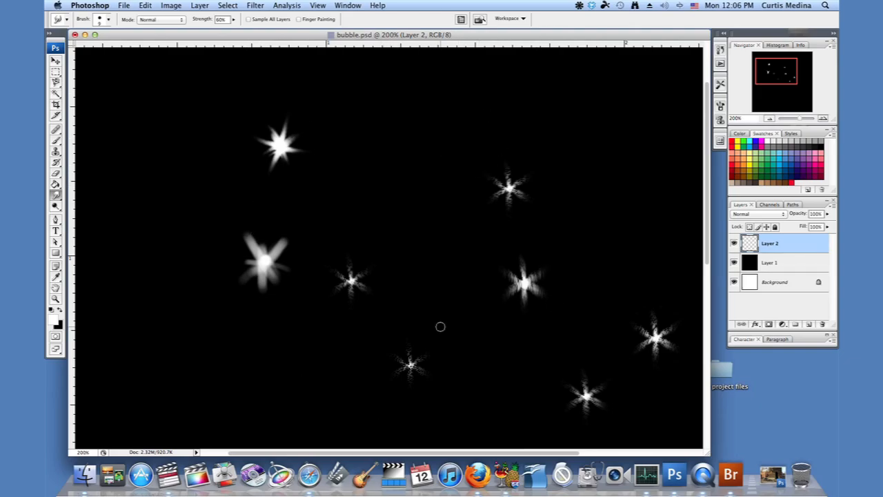